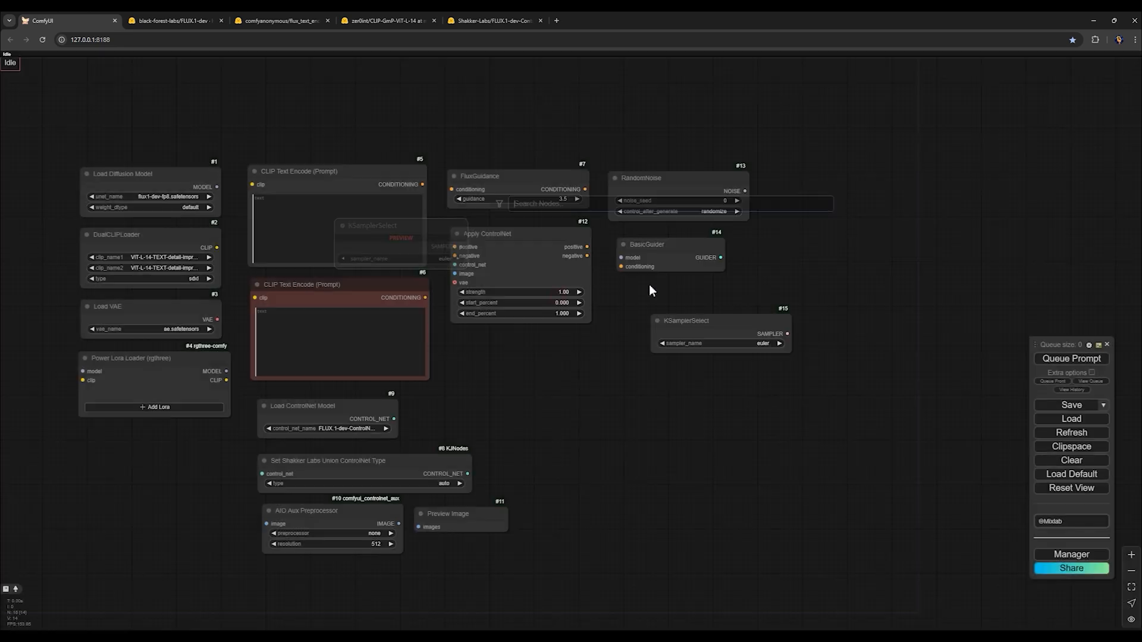
- Place a BasicScheduler node and an Empty Latent Image node via the node search
type("basic")
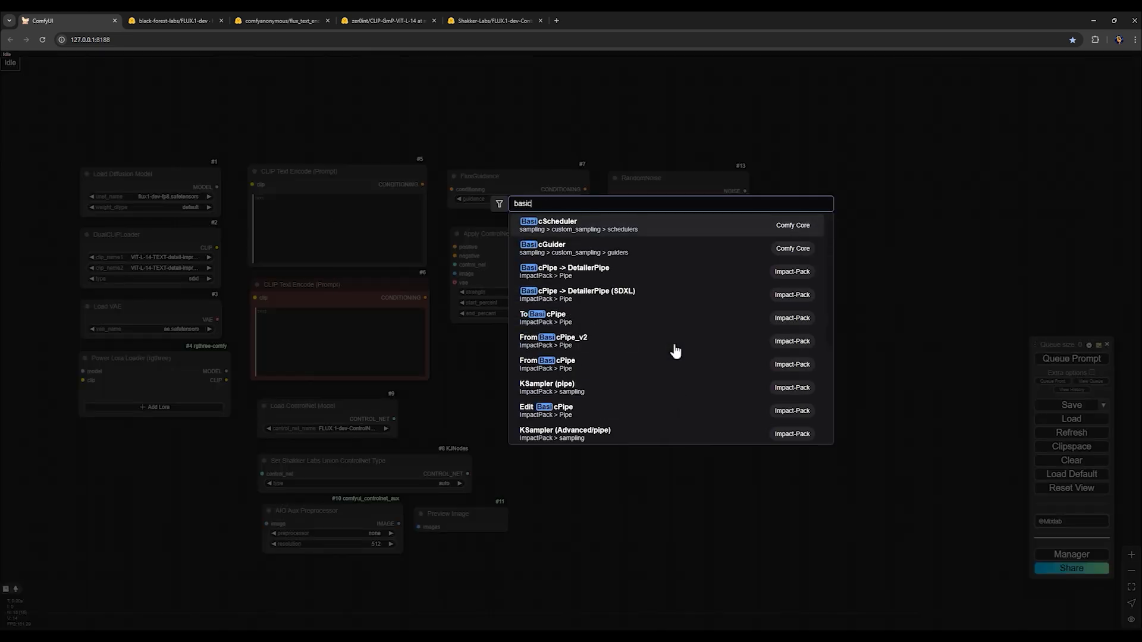
left_click(552, 220)
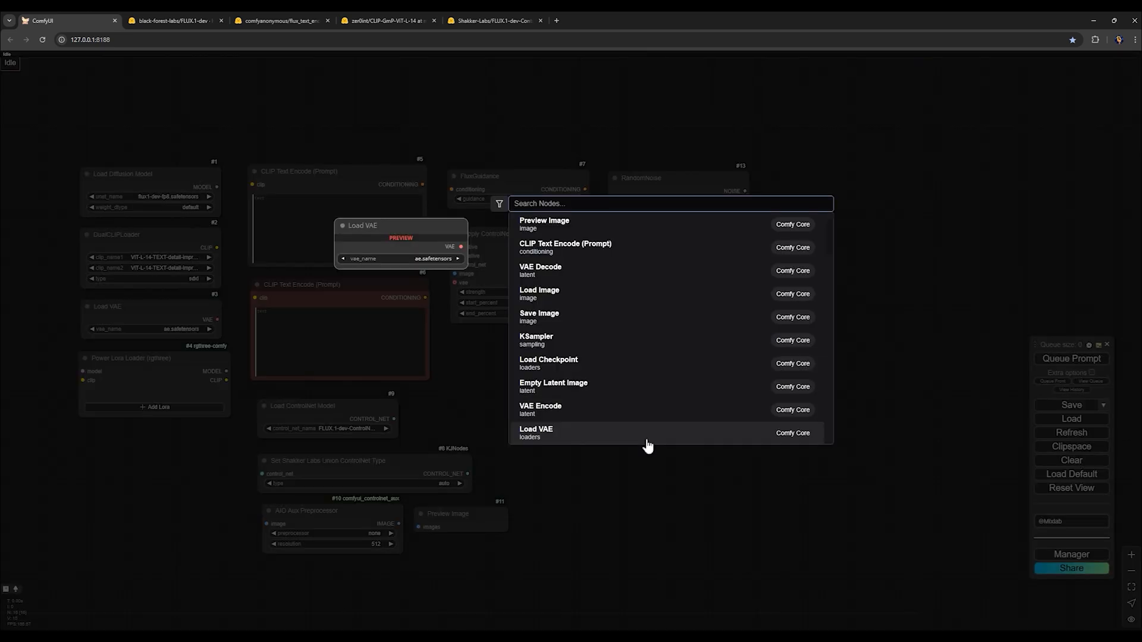
type("emp")
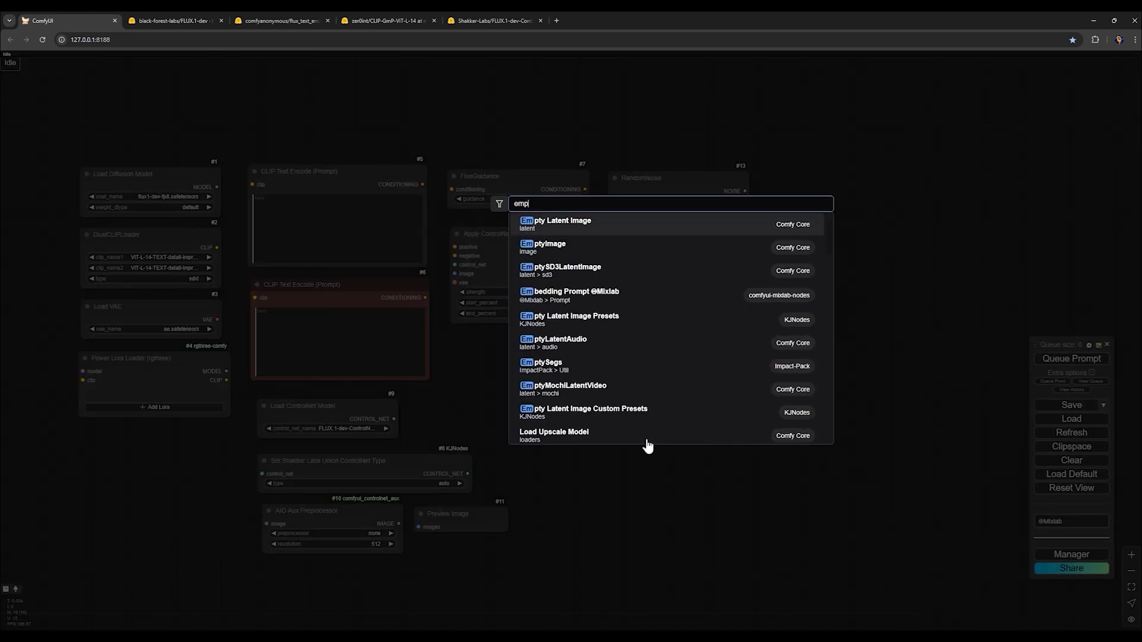
left_click(562, 220)
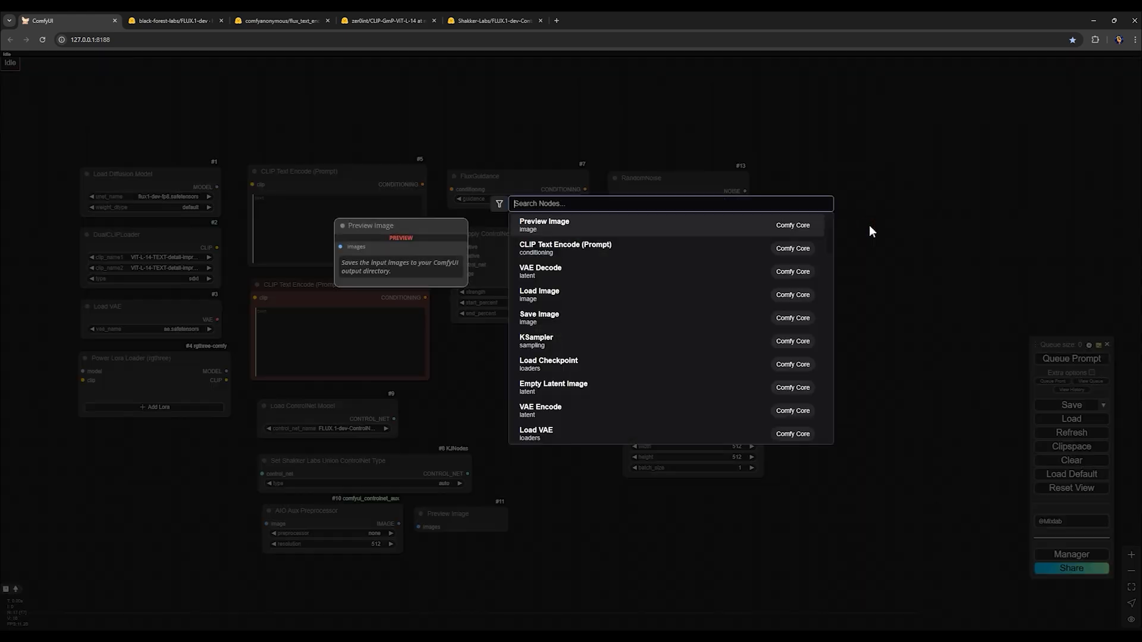
- Place SamplerCustomAdvanced, VAE Decode, Save Image and Image Comparer (rgthree) nodes via search
type("sampler")
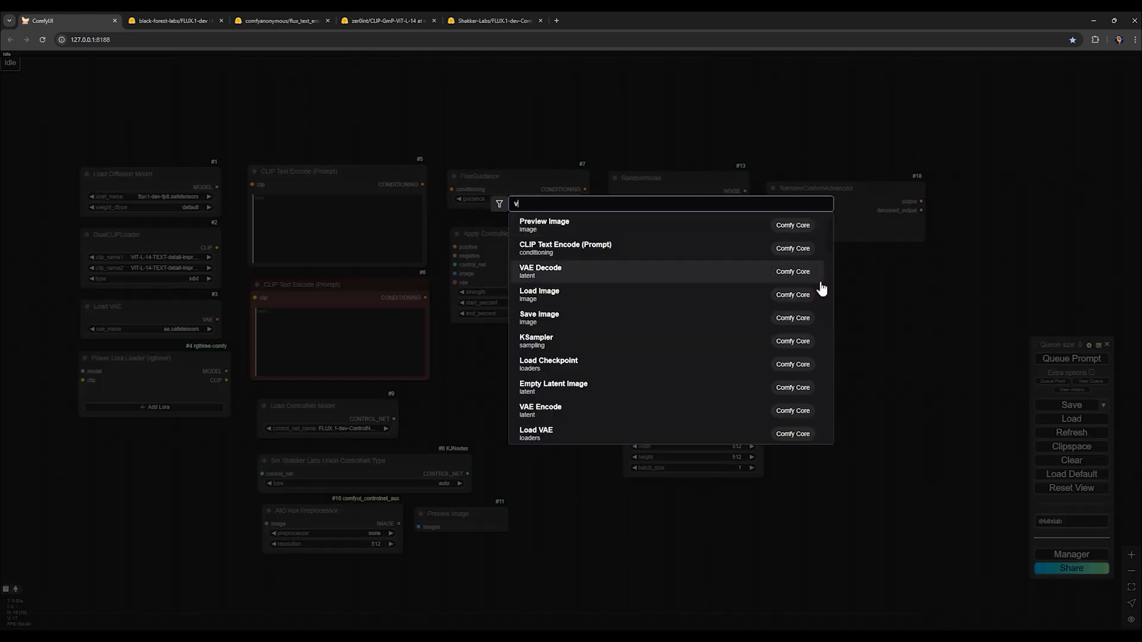
type("AE De")
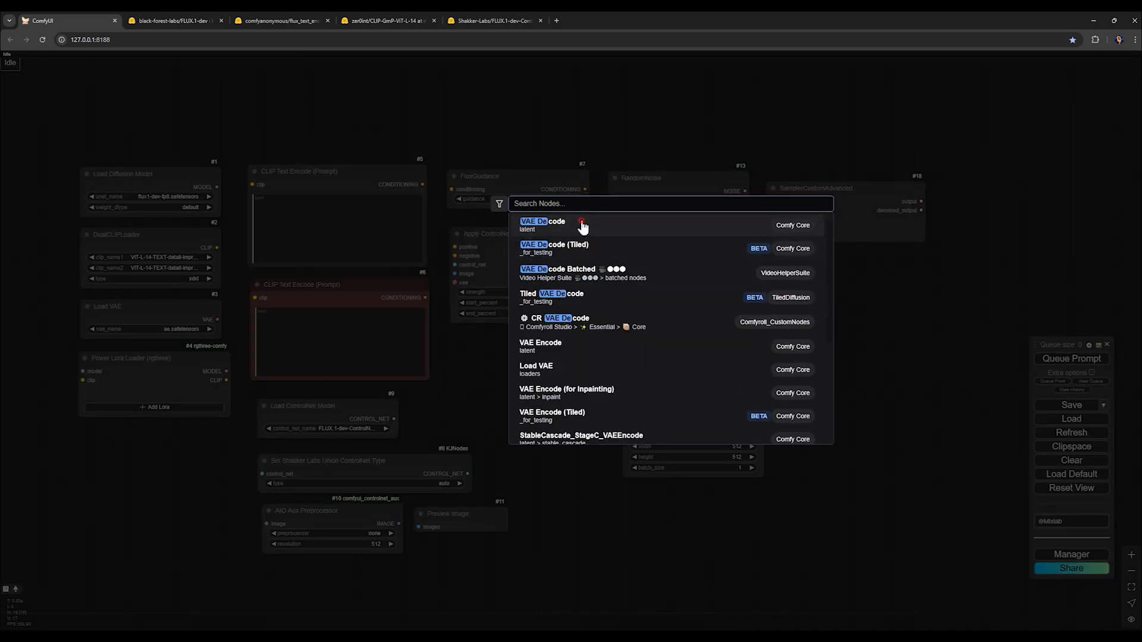
type("save i")
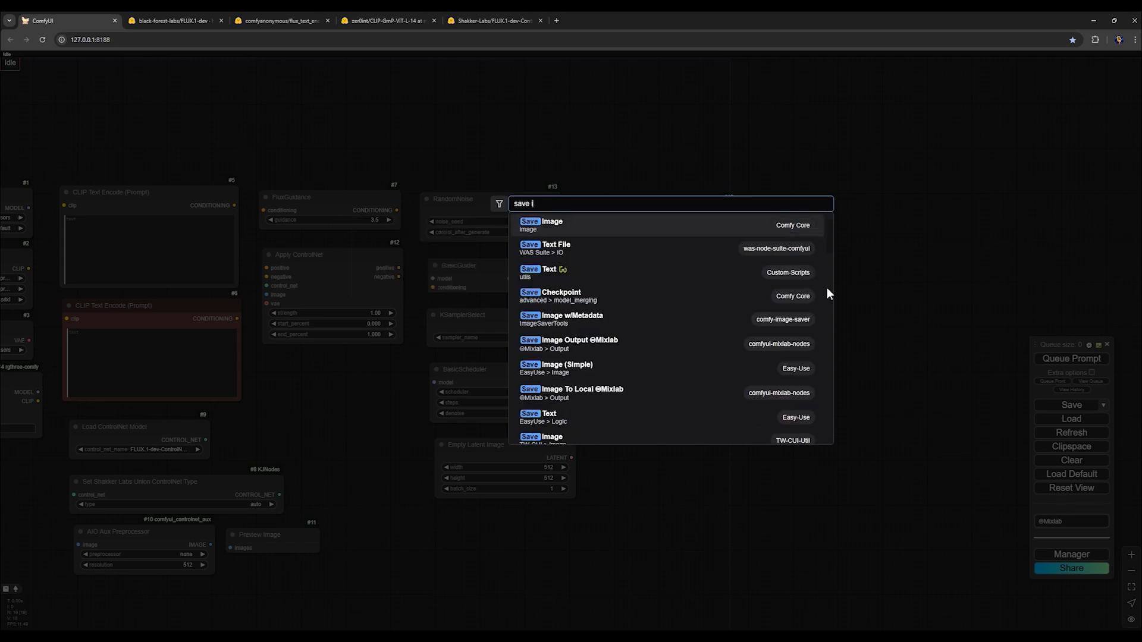
left_click(541, 221)
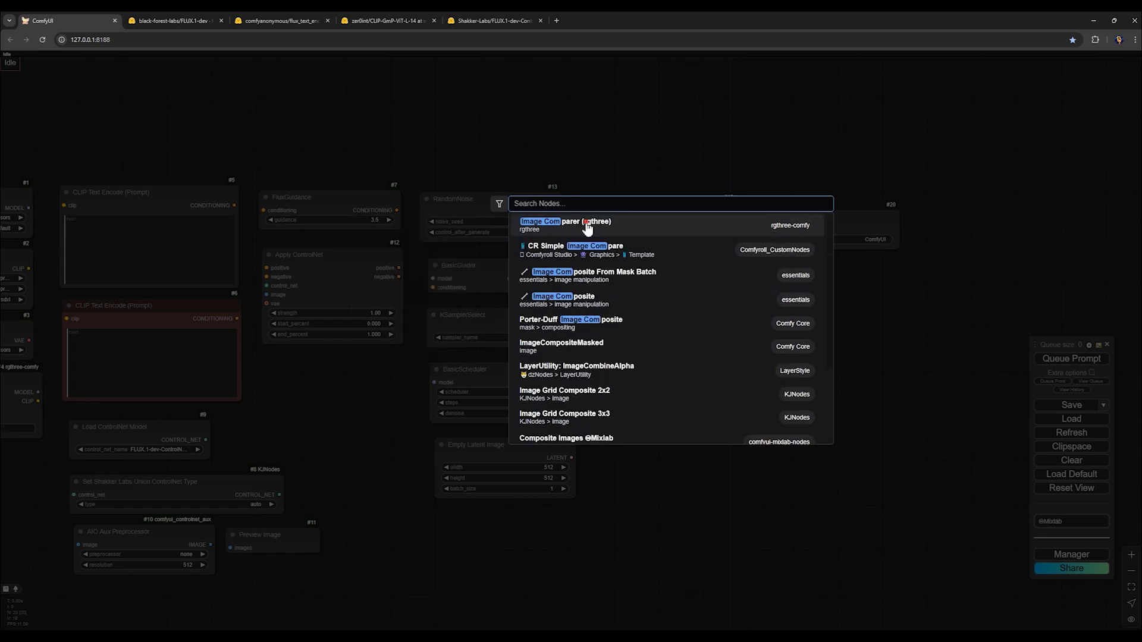
left_click(565, 221)
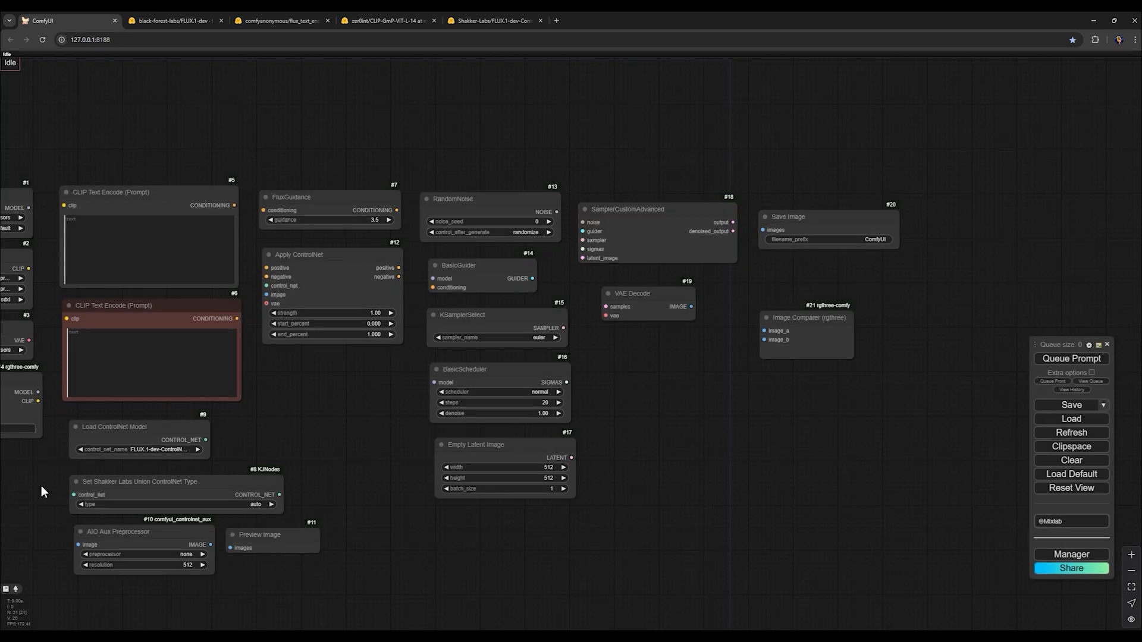